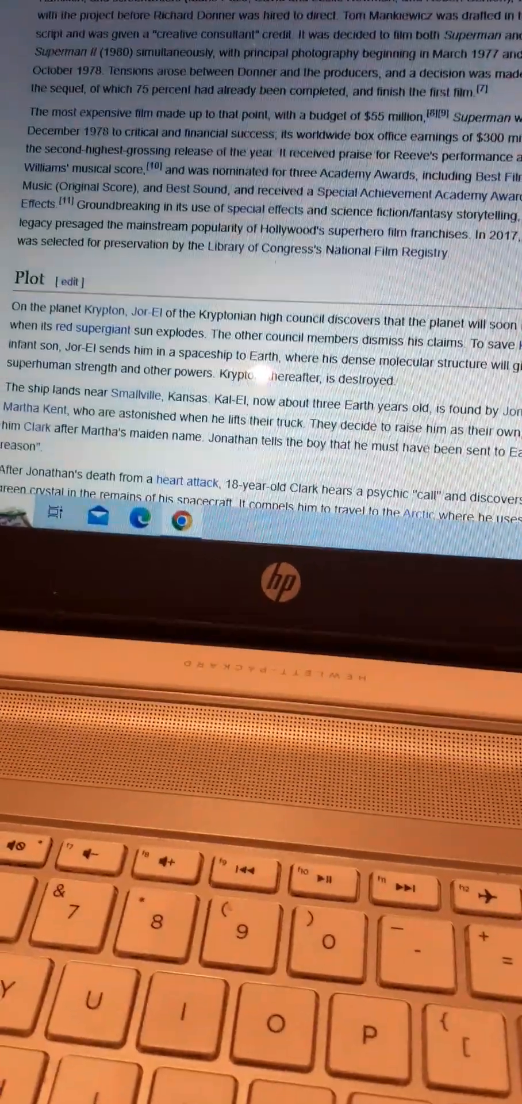
scroll(down, 3)
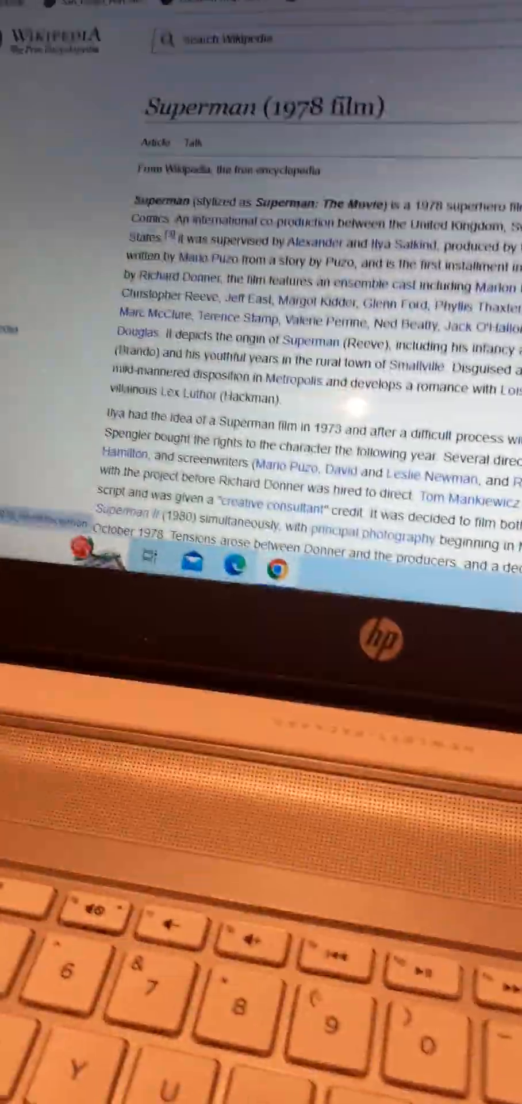
scroll(down, 3)
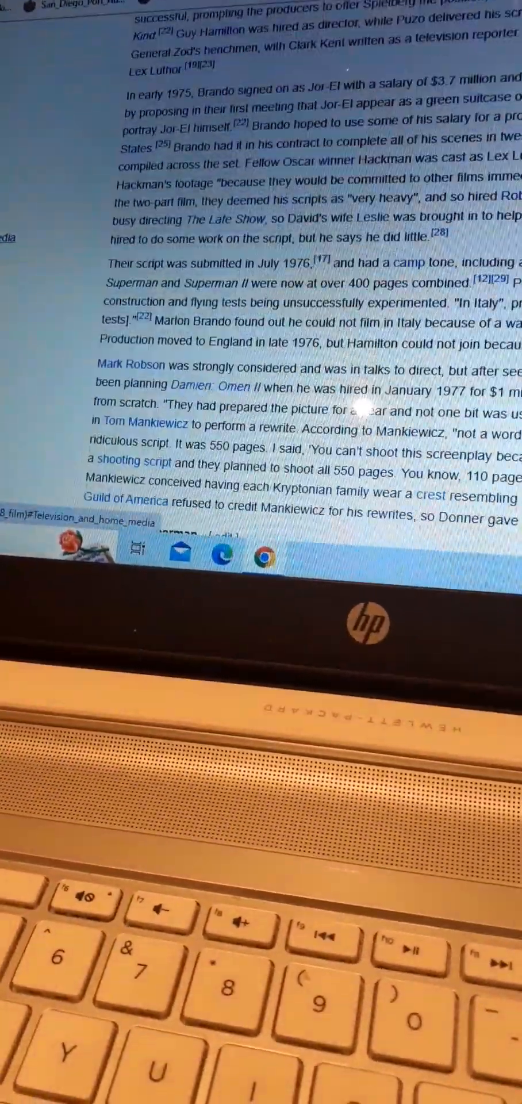
scroll(down, 3)
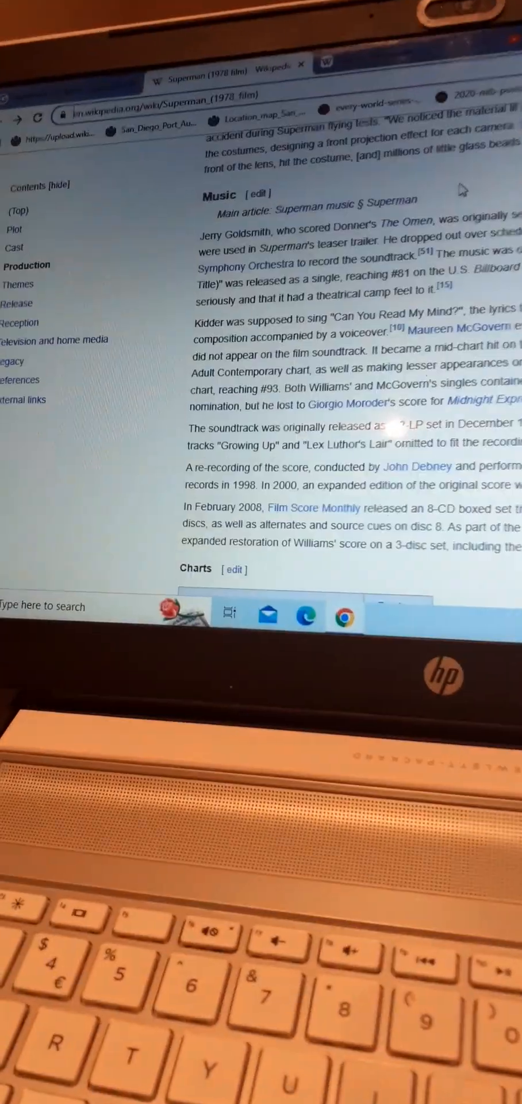
scroll(down, 3)
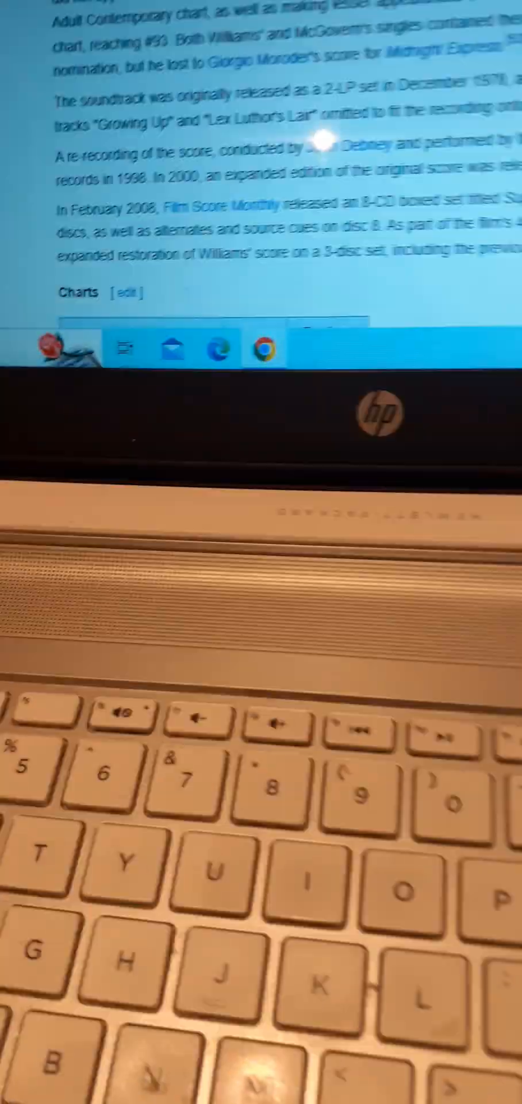
scroll(down, 3)
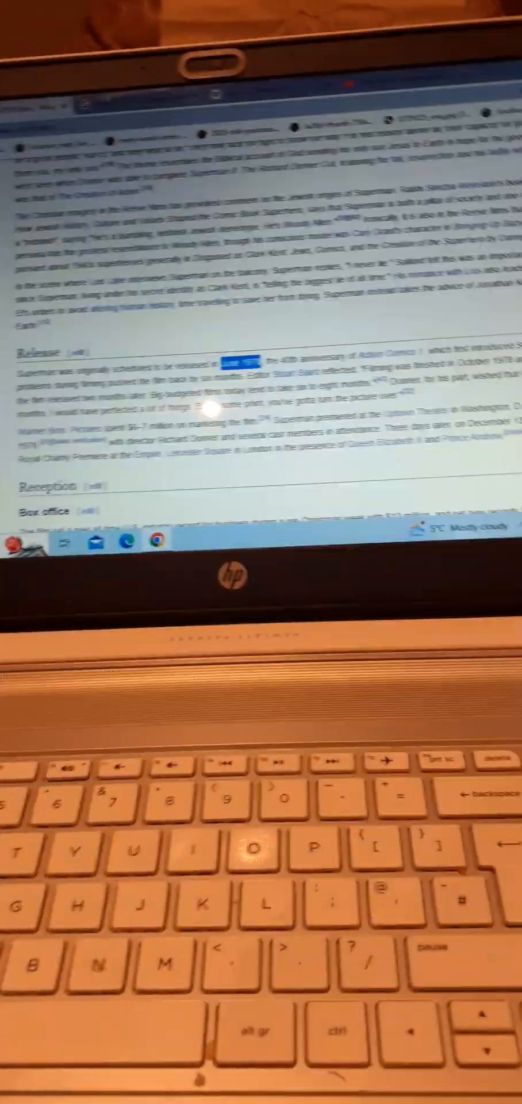
scroll(down, 3)
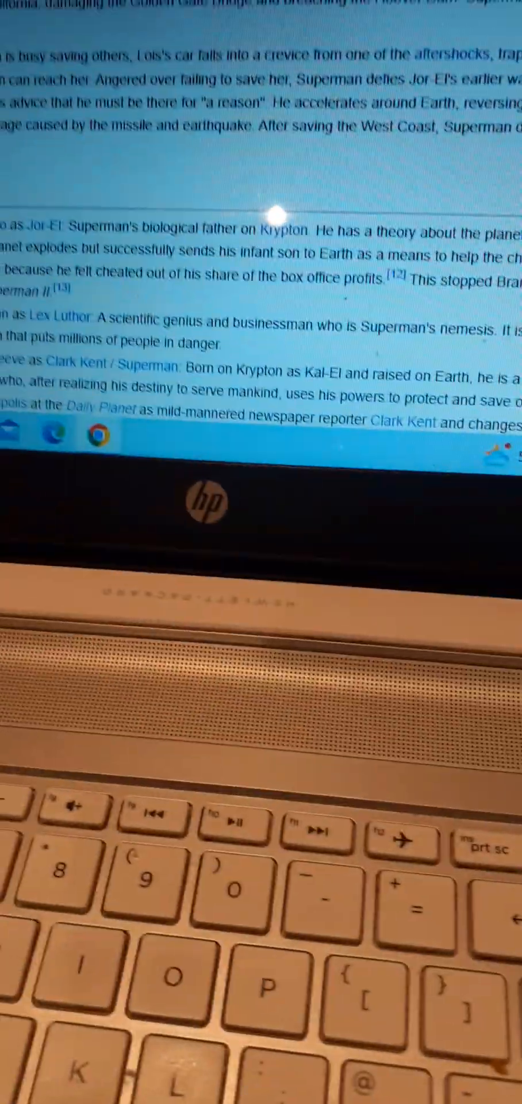
scroll(down, 3)
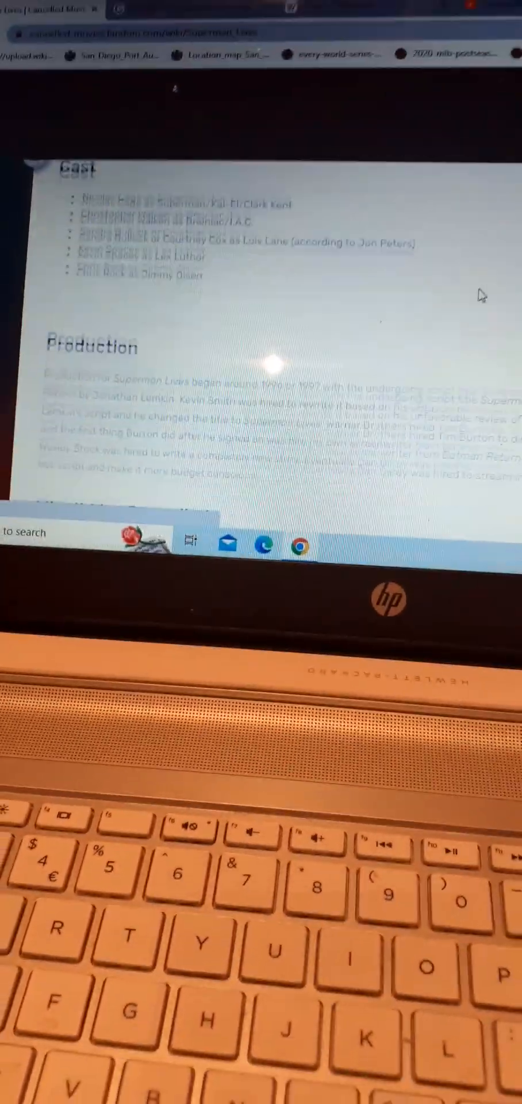
scroll(down, 3)
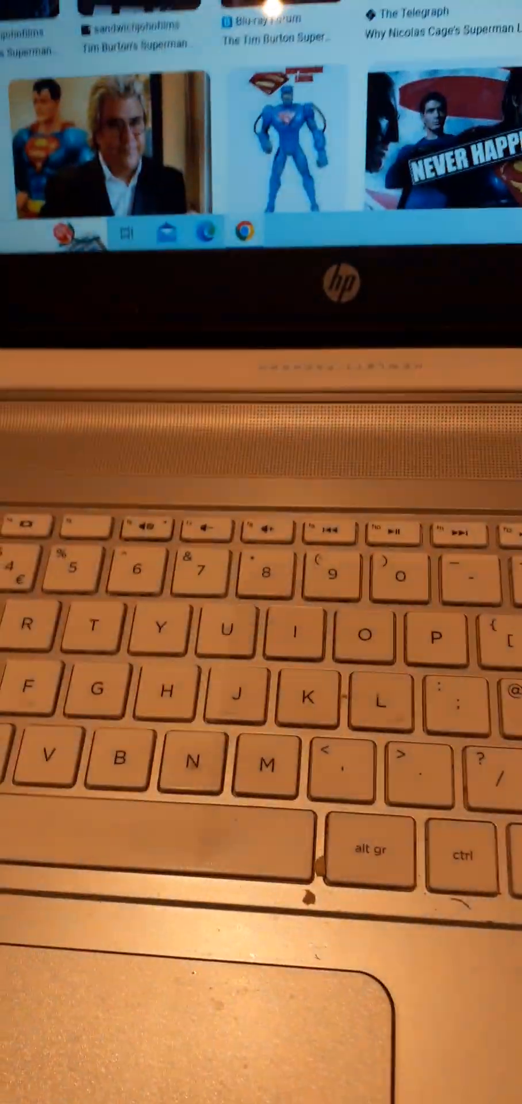